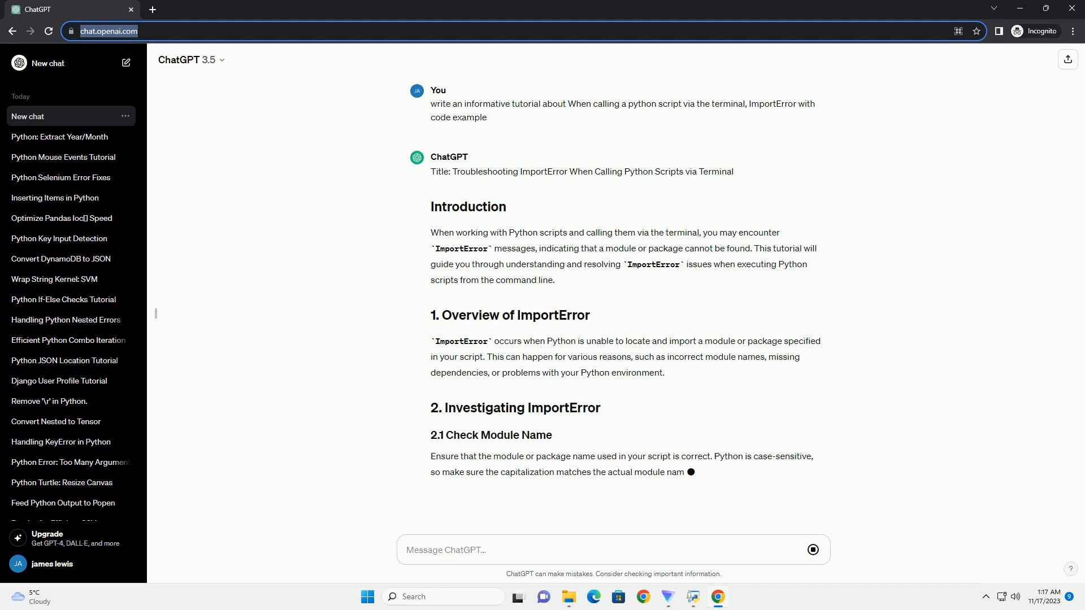
pyautogui.scroll(-3)
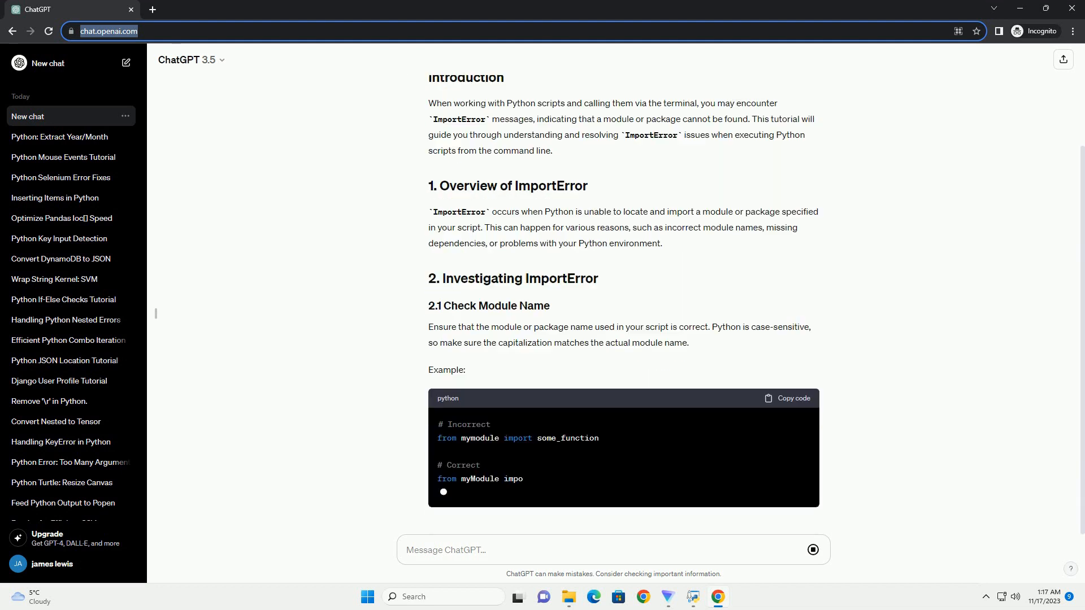
pyautogui.scroll(-3)
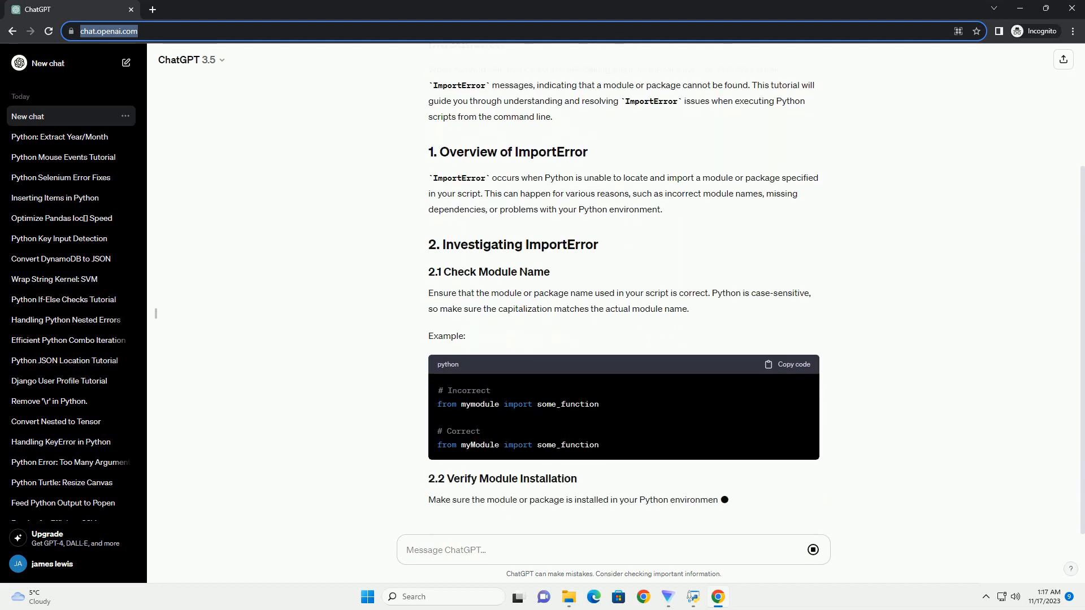
pyautogui.scroll(-3)
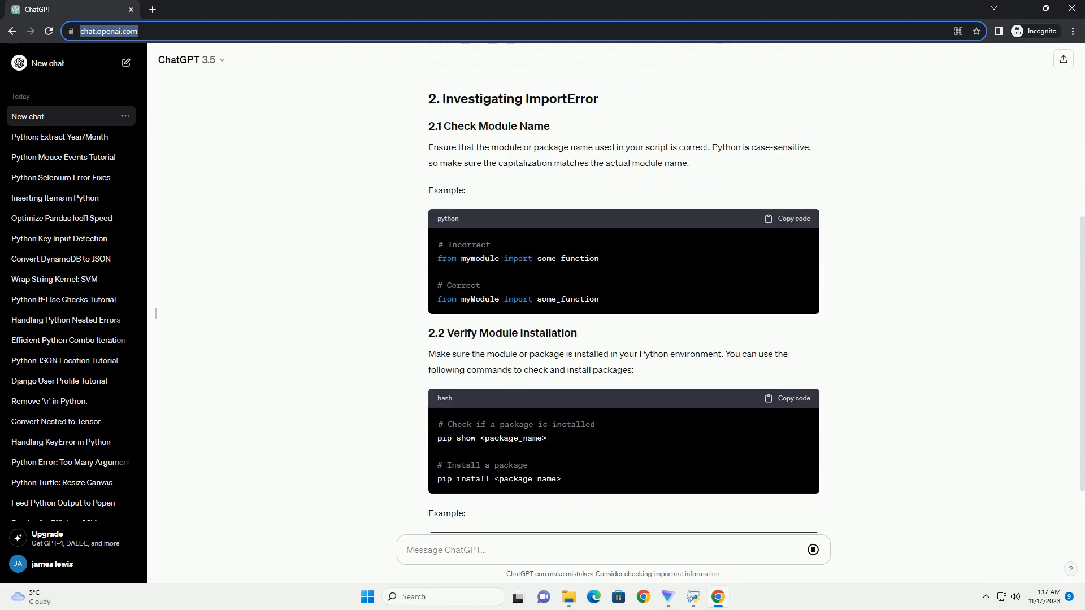
pyautogui.scroll(-3)
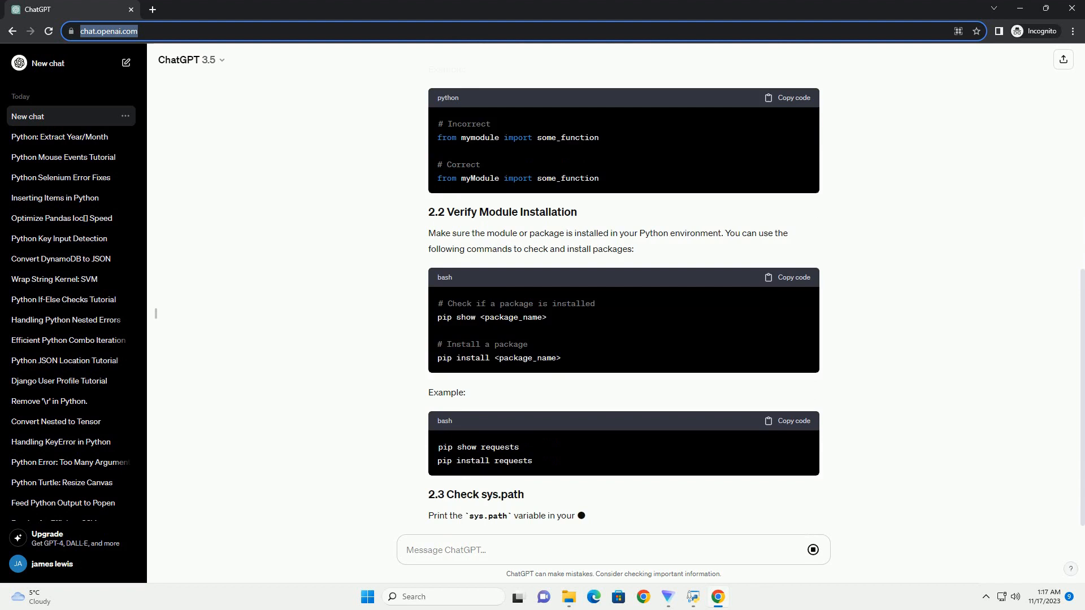
pyautogui.scroll(-3)
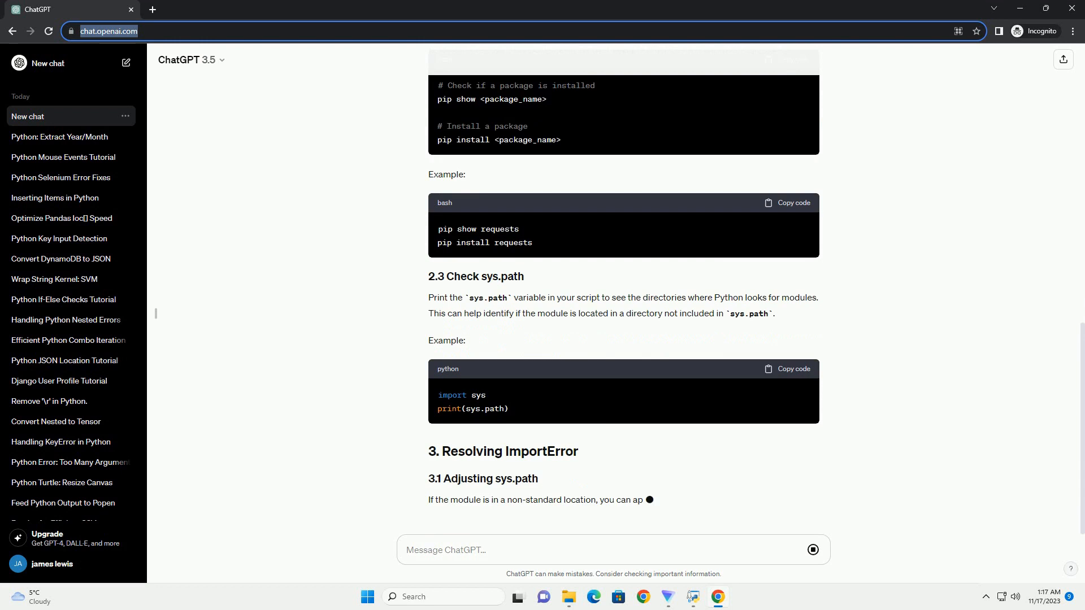
pyautogui.scroll(-3)
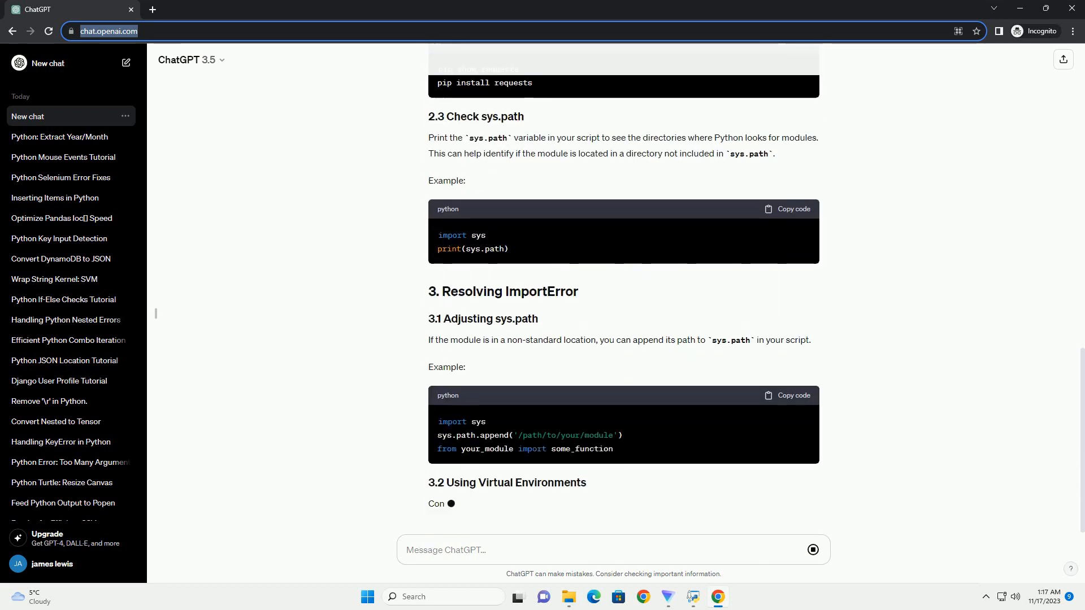
pyautogui.scroll(-3)
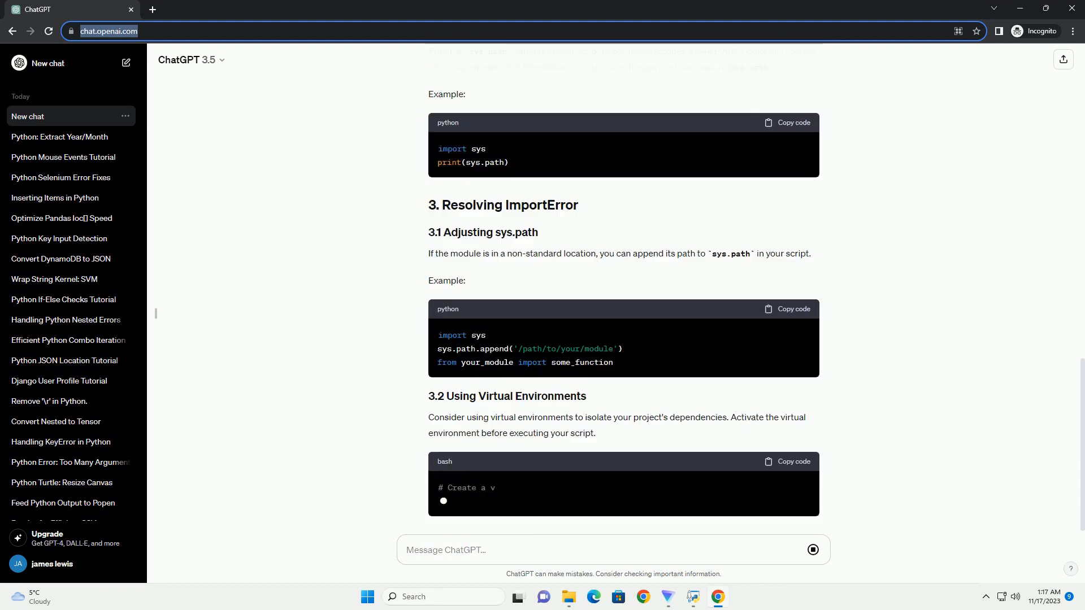
pyautogui.scroll(-3)
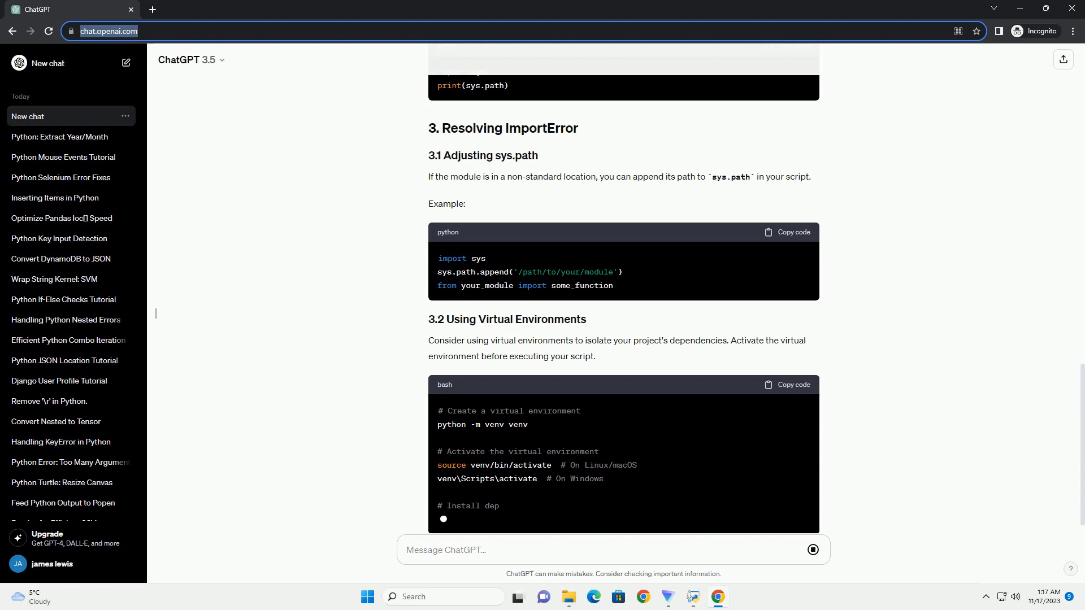
pyautogui.scroll(-3)
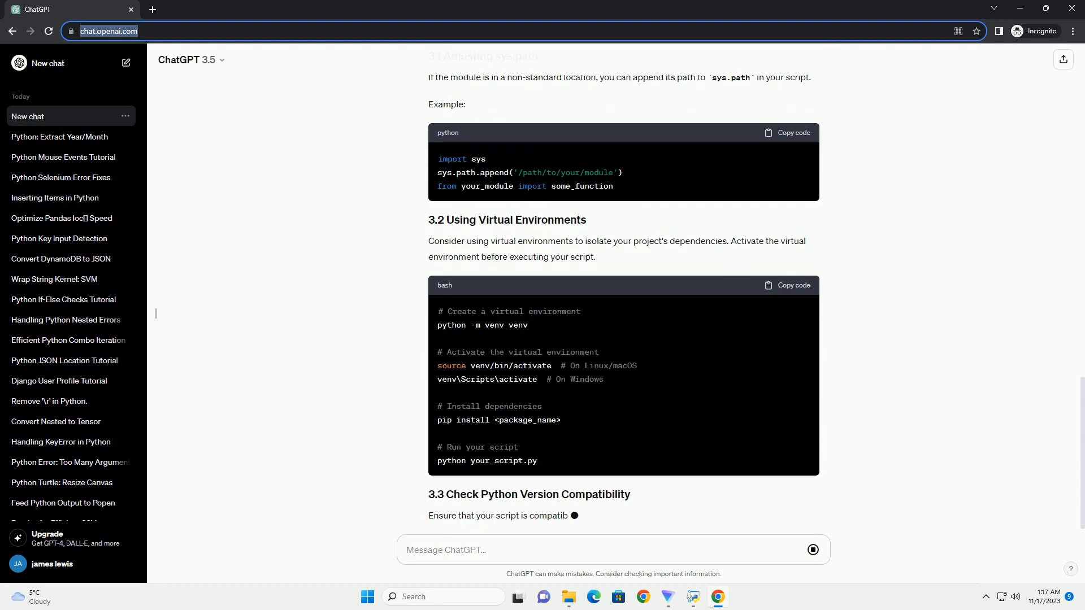
pyautogui.scroll(-3)
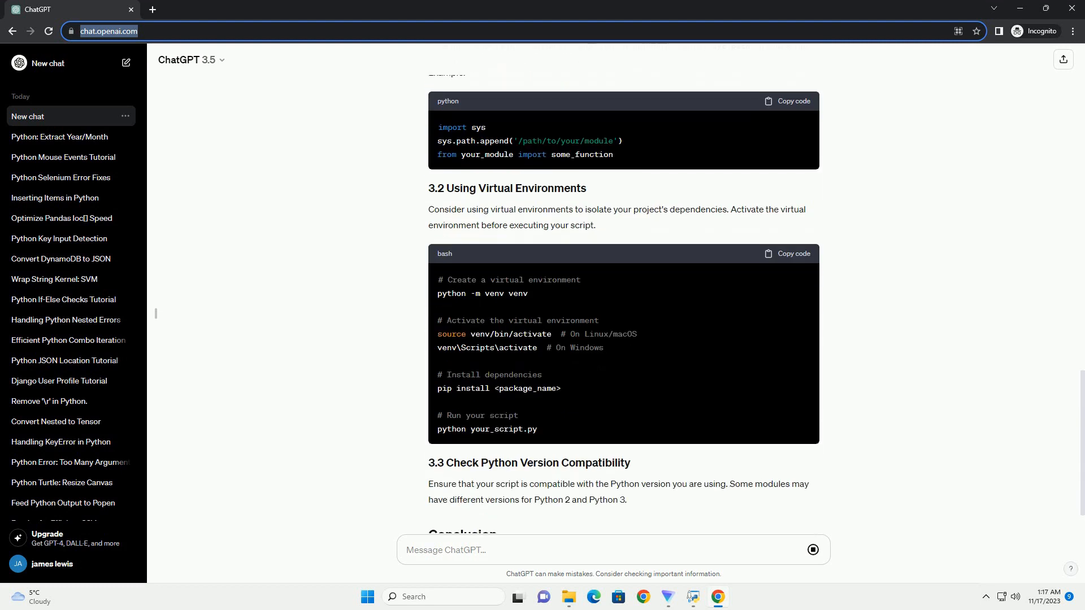
pyautogui.scroll(-3)
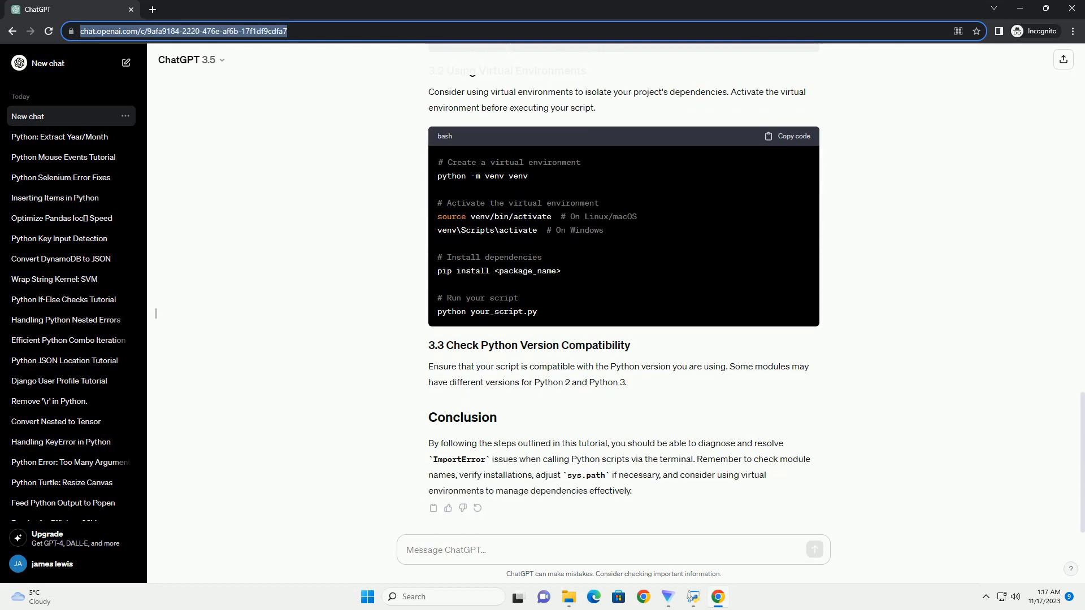
pyautogui.scroll(3)
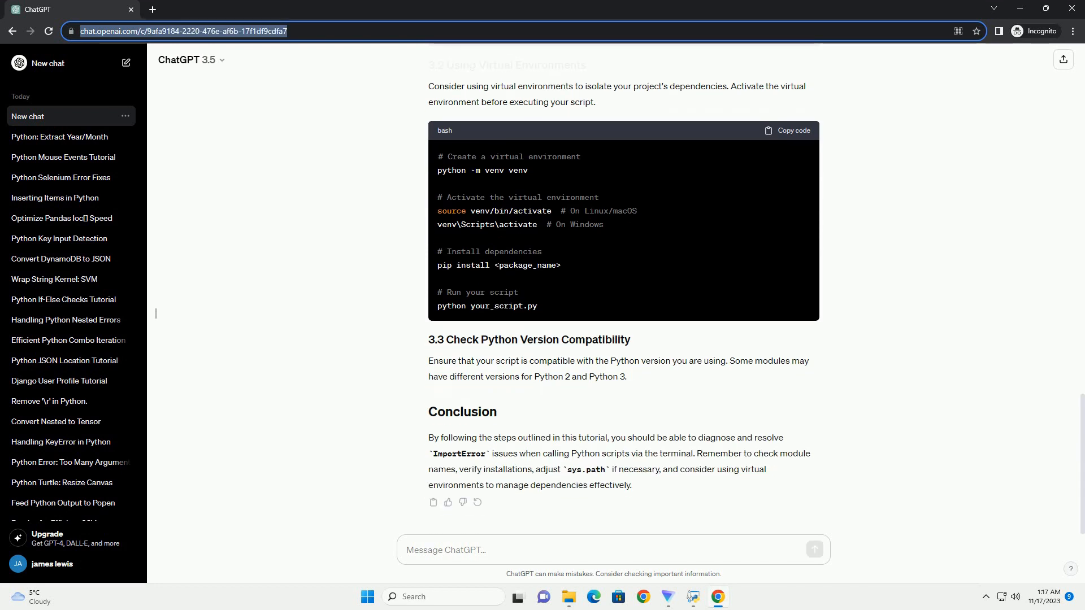